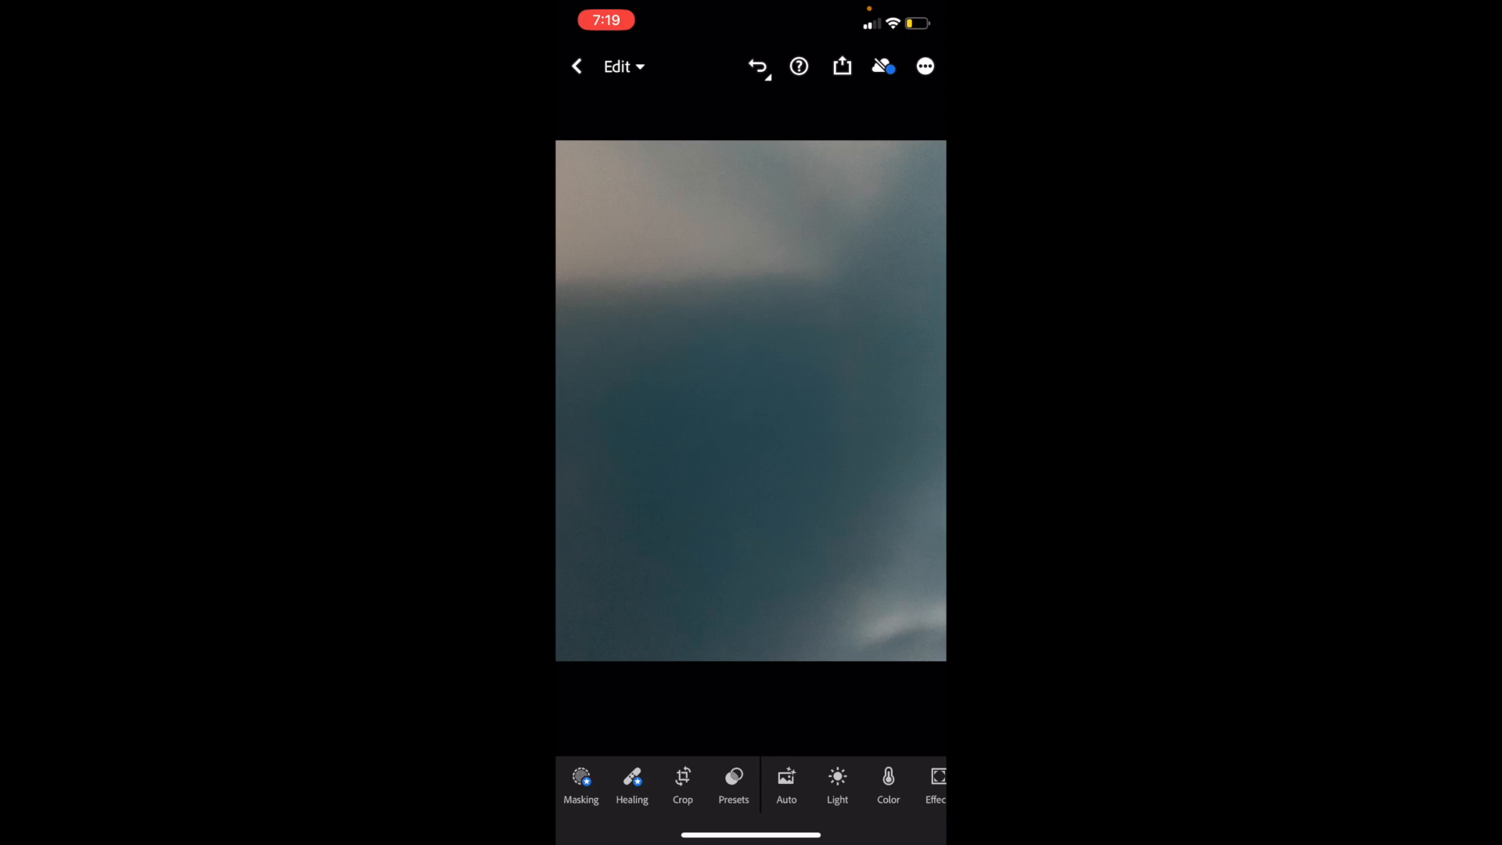
Step: Bring up the Crop & rotate controls and make a first adjustment to the frame
click(680, 784)
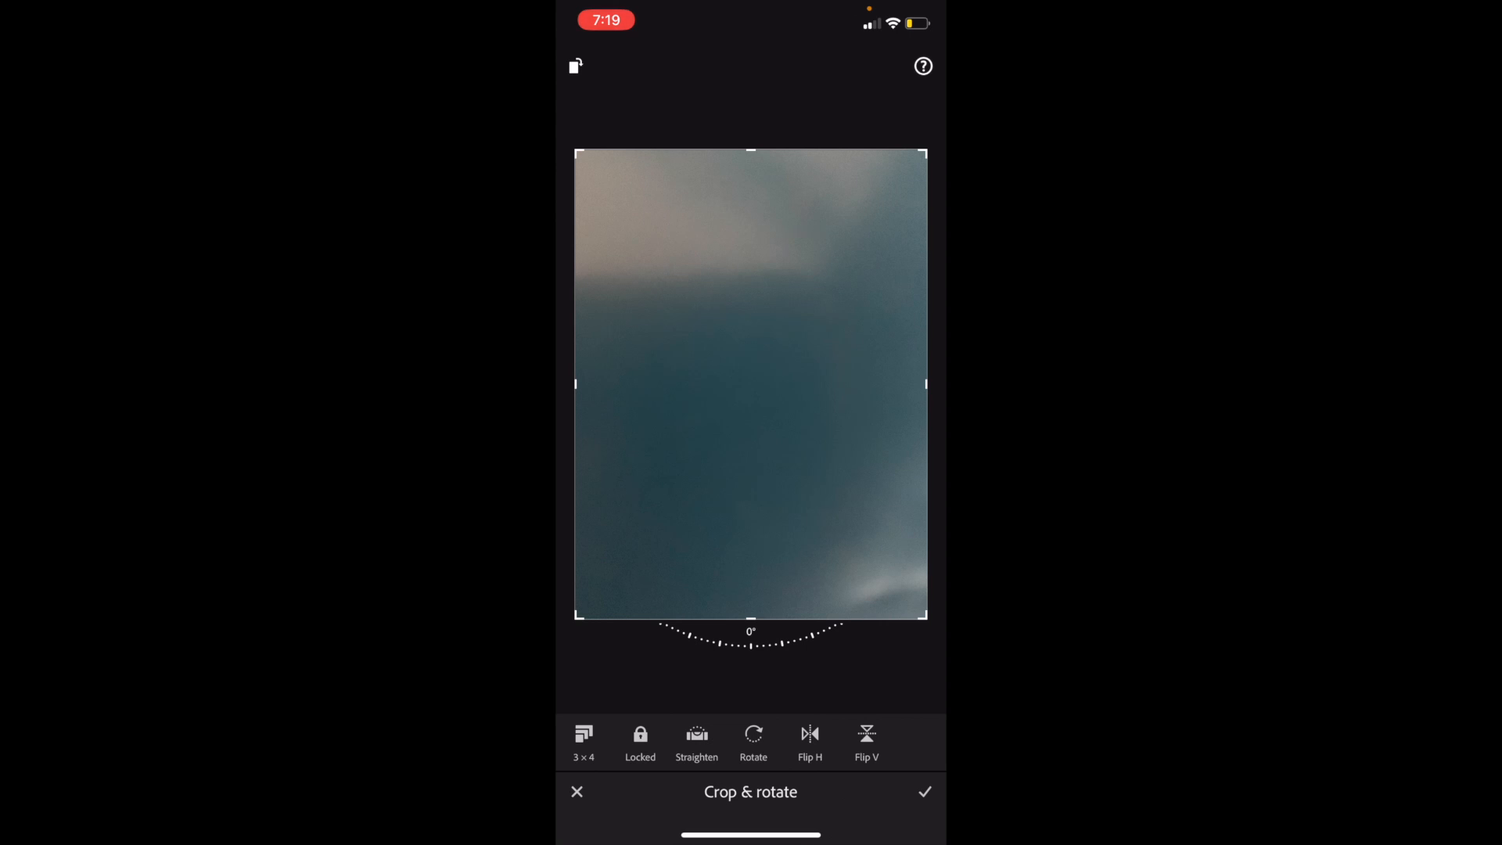
click(809, 734)
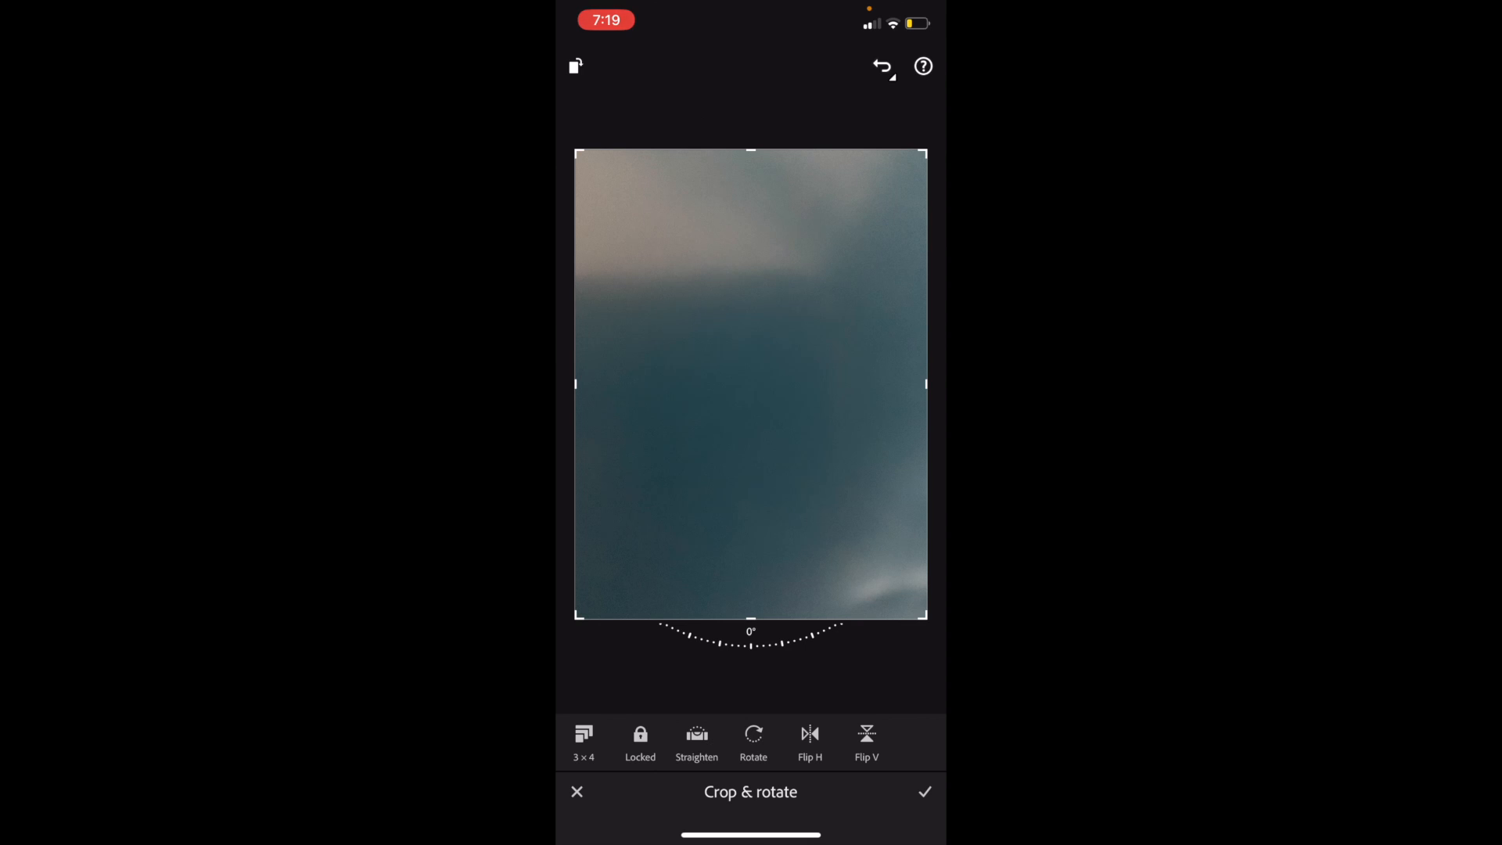
Step: Mirror the photo left to right with Flip H, keeping rotation at 0°
click(808, 732)
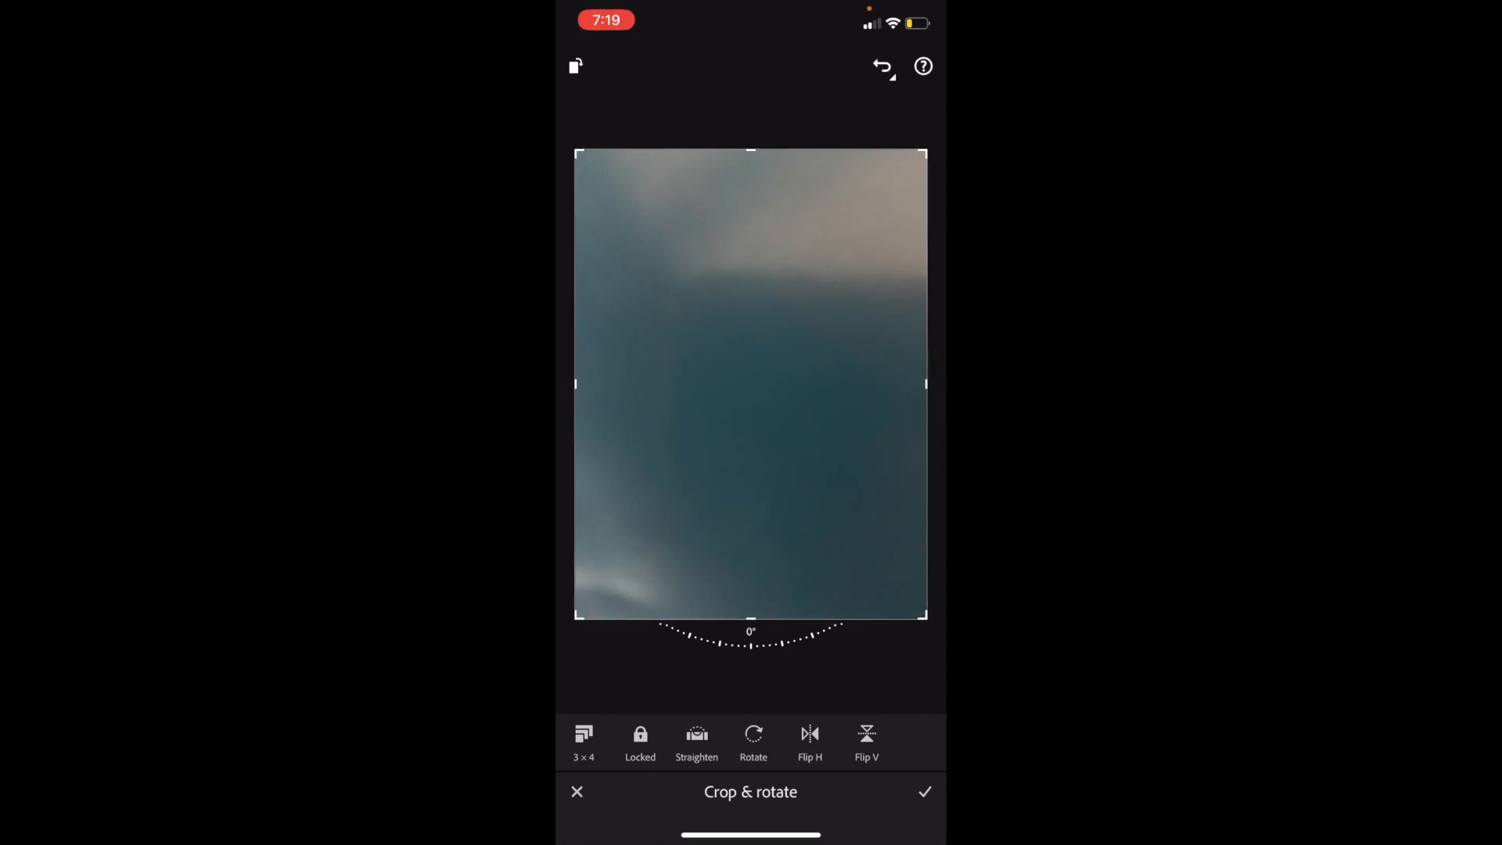